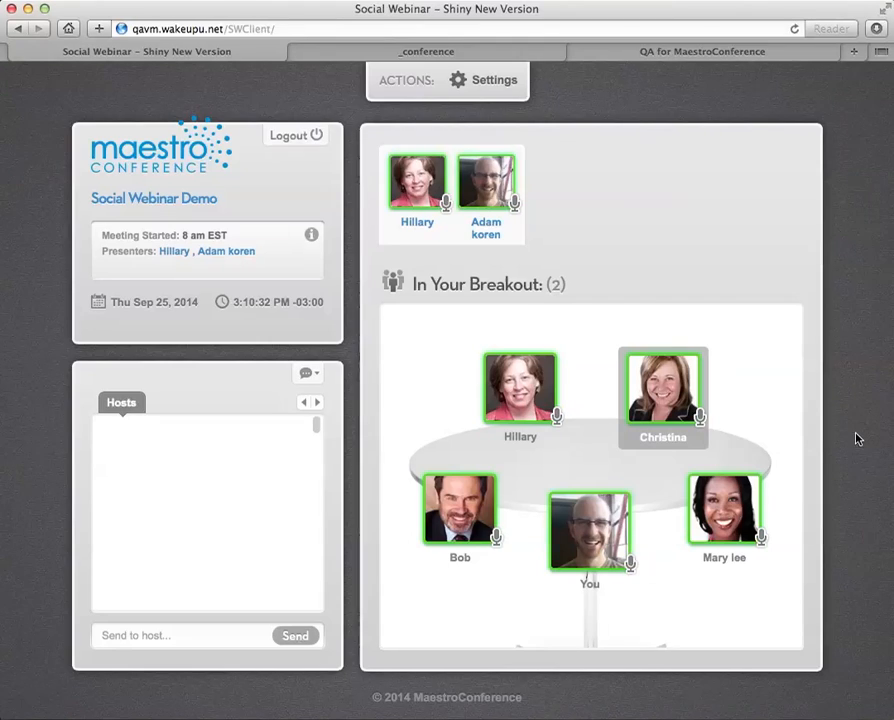
mouse_move(852, 288)
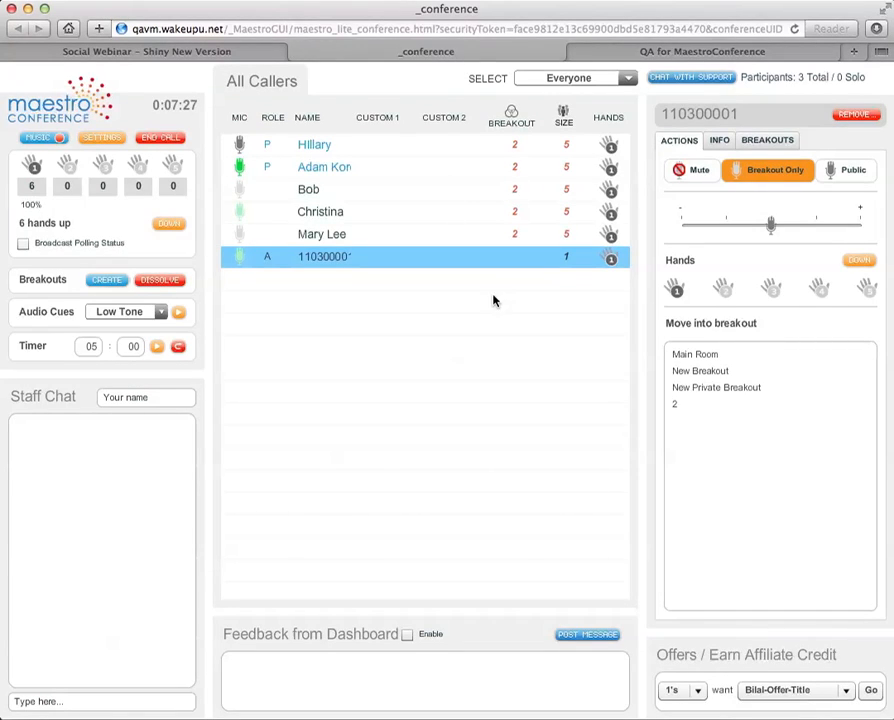
mouse_move(500, 300)
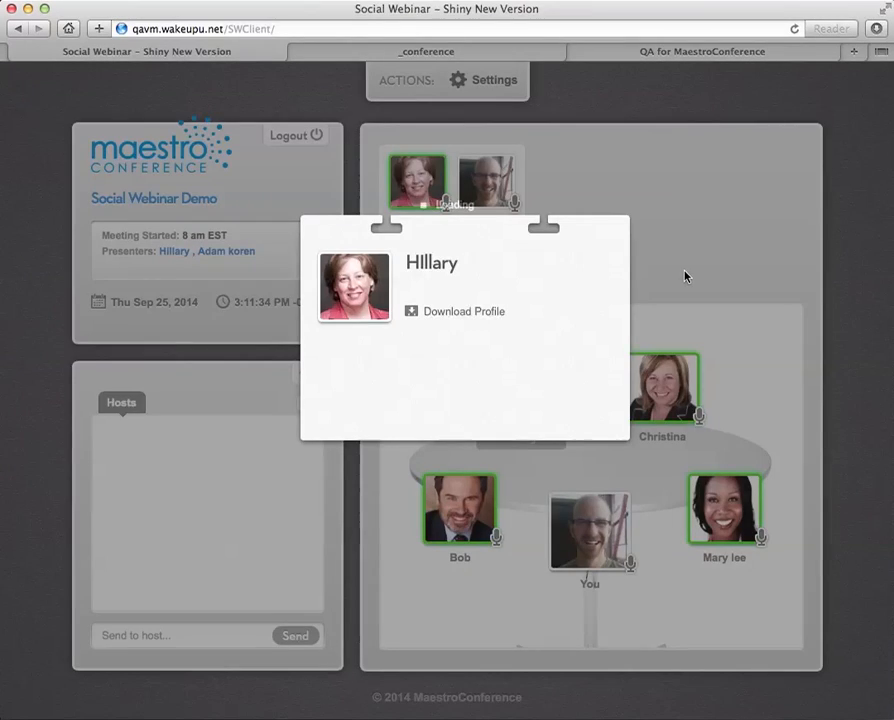
click(688, 270)
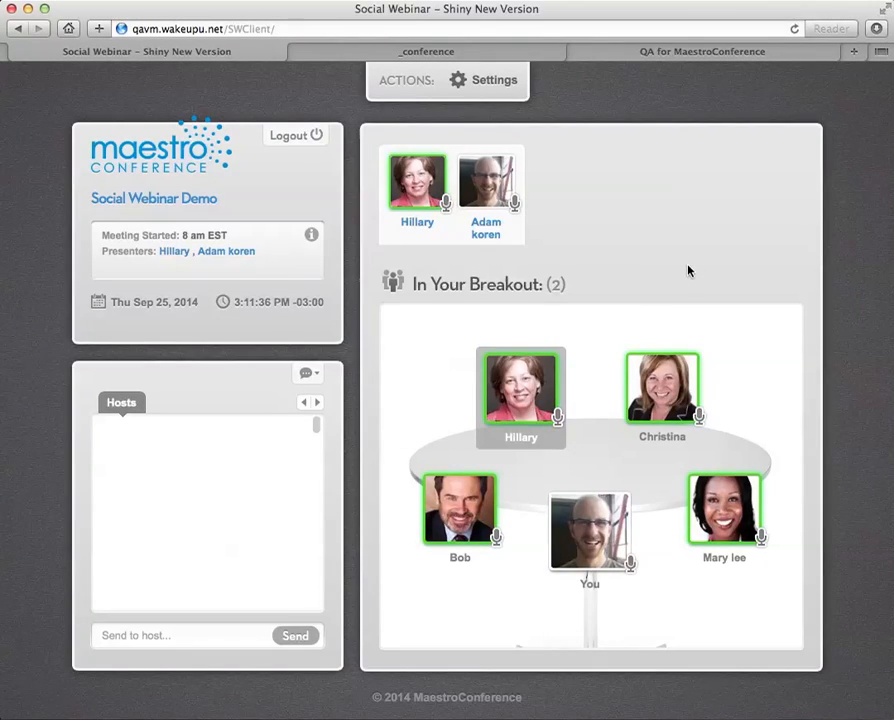
mouse_move(676, 222)
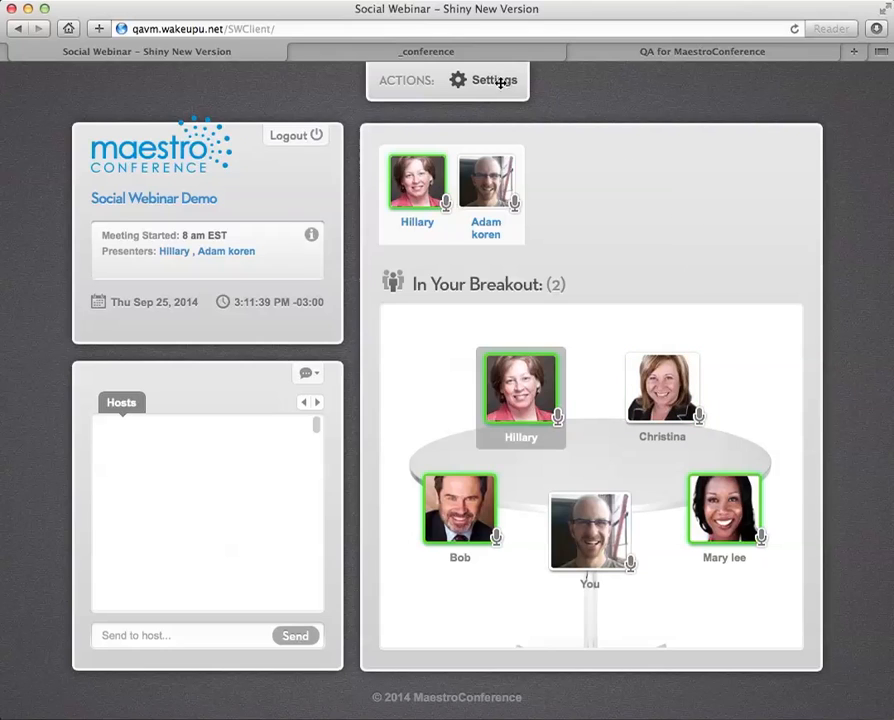
Make Interactive Browser the active view in the Control Panel and save, showing a CNN page
click(496, 80)
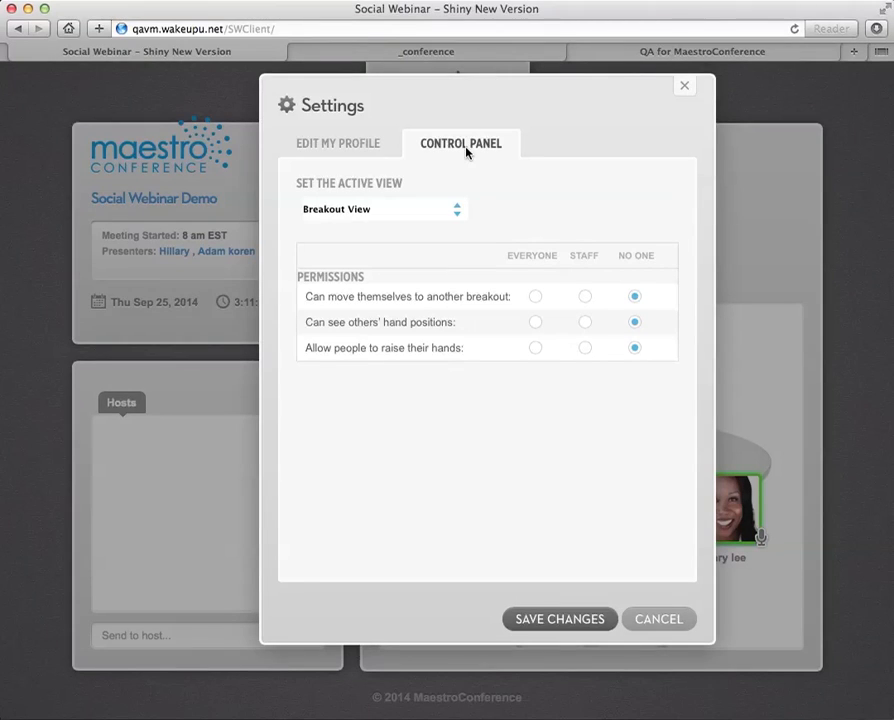
mouse_move(468, 200)
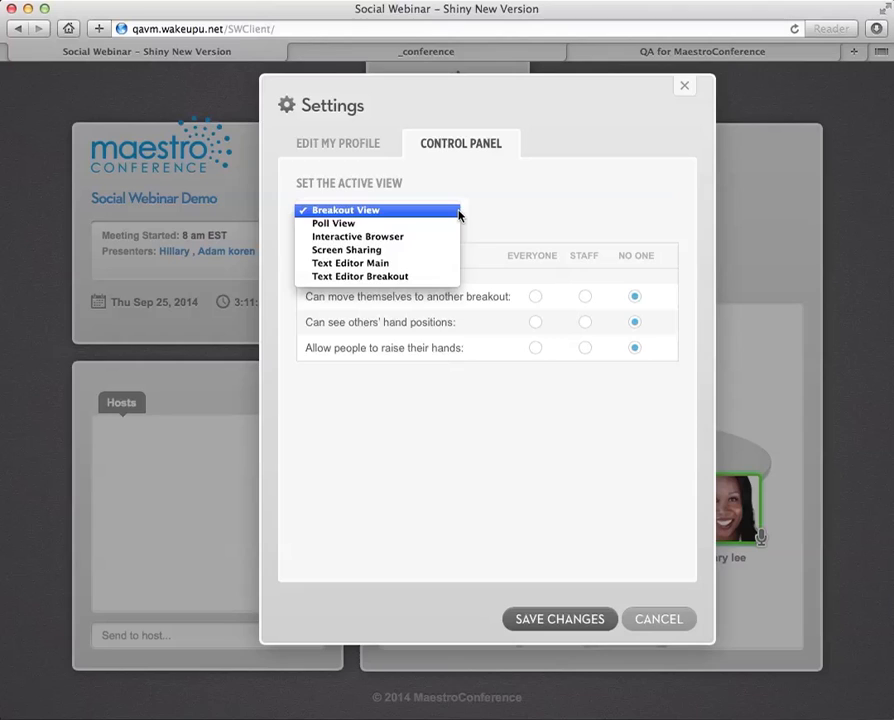
click(356, 236)
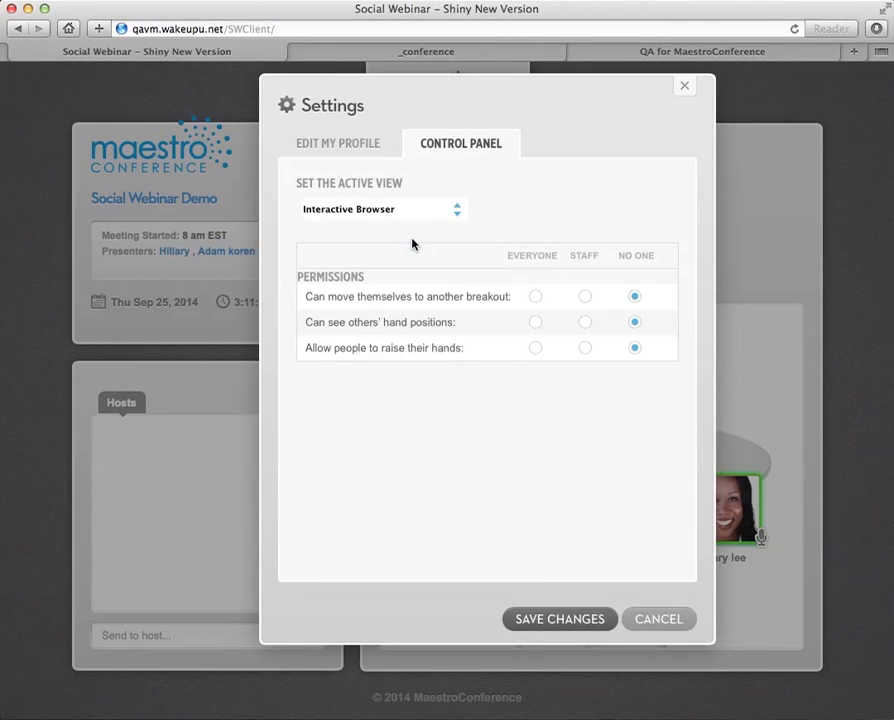
mouse_move(560, 624)
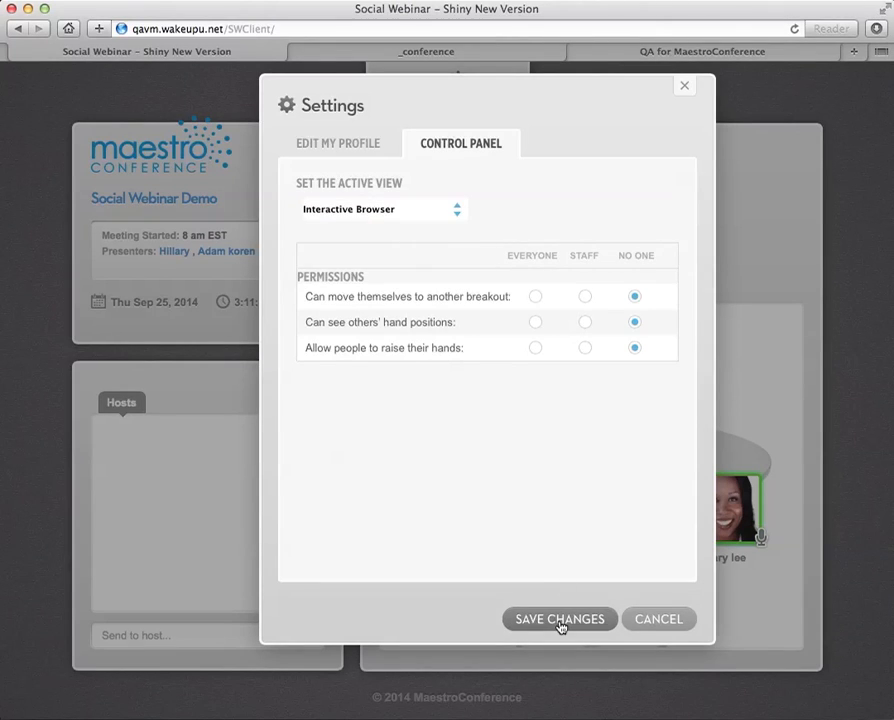
click(558, 618)
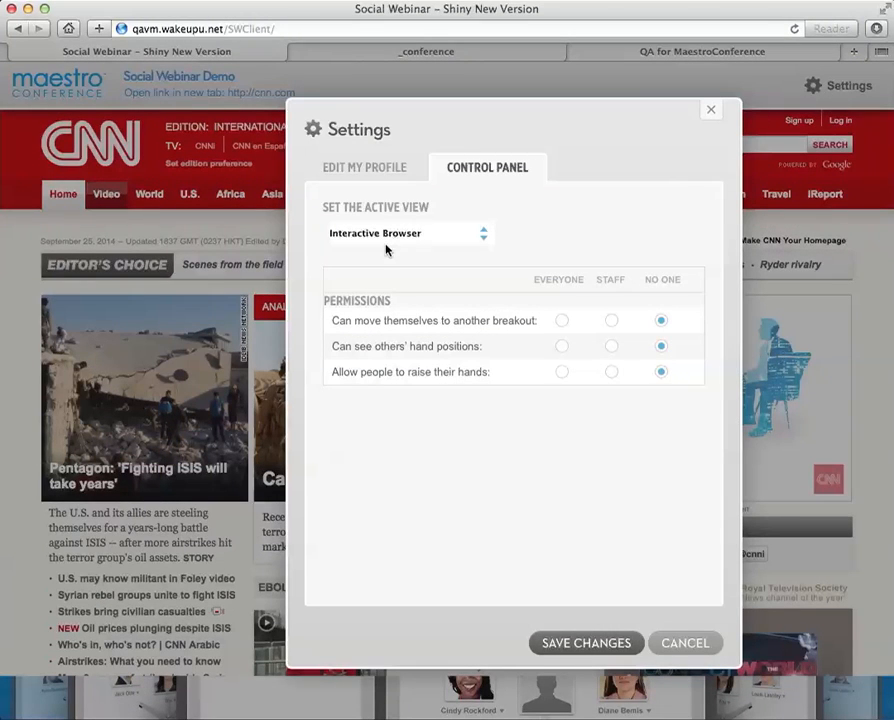
Switch the active view to Screen Sharing and save, showing the Join Meeting page
click(404, 232)
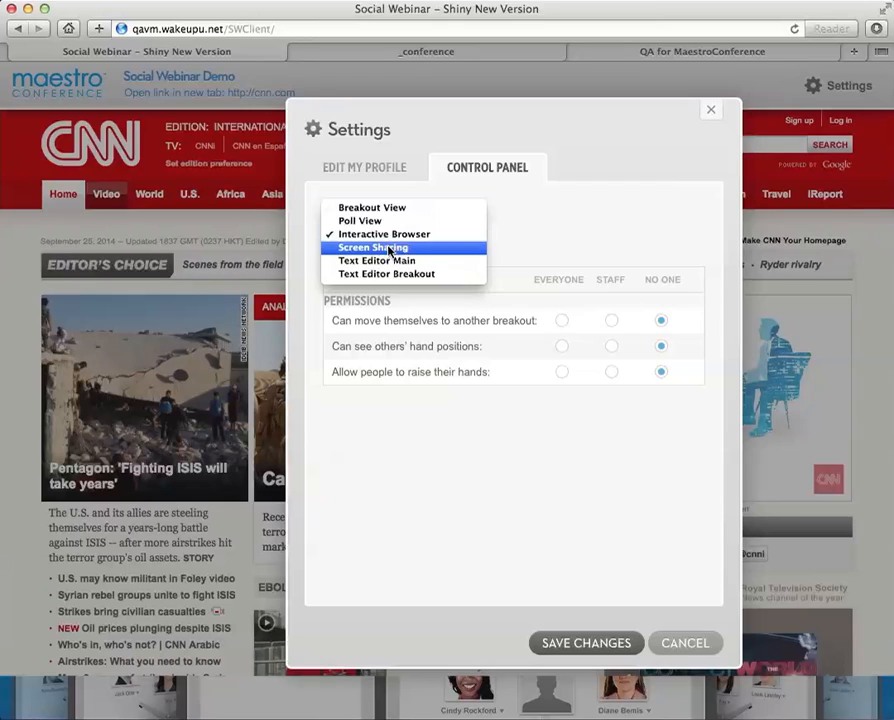
click(372, 248)
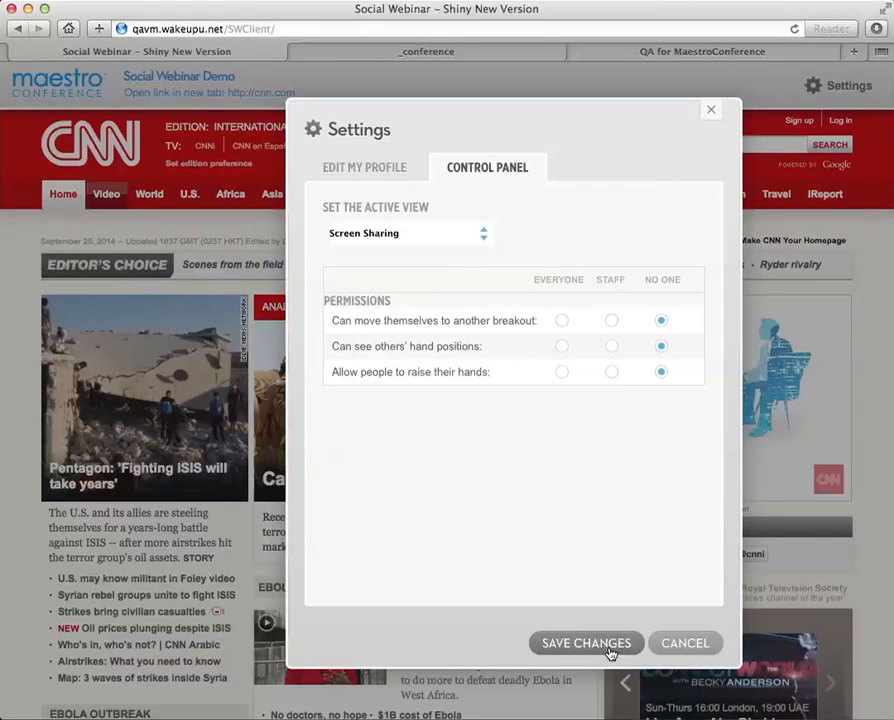
click(584, 644)
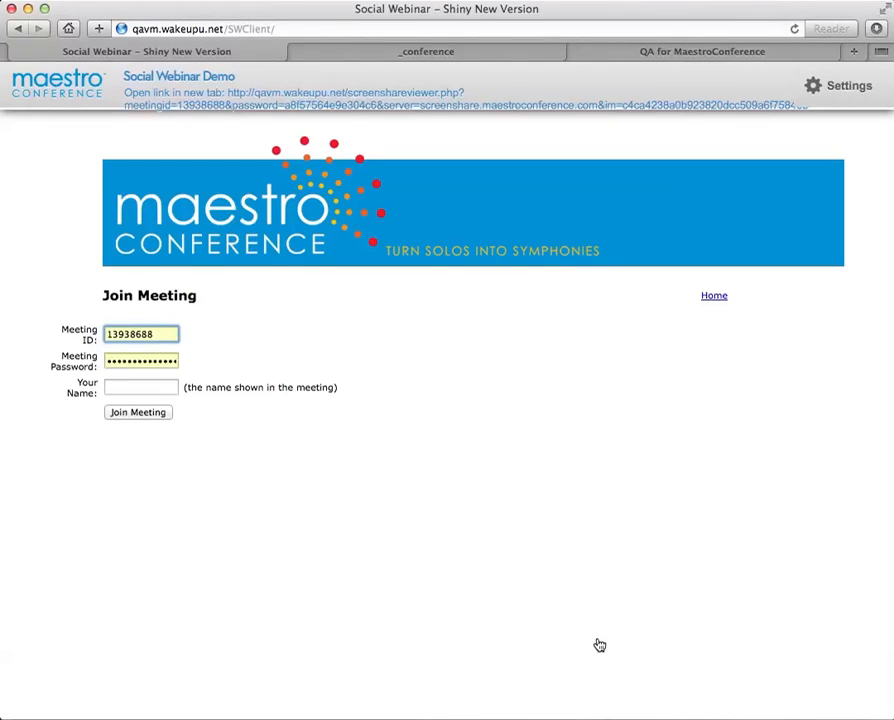
mouse_move(628, 588)
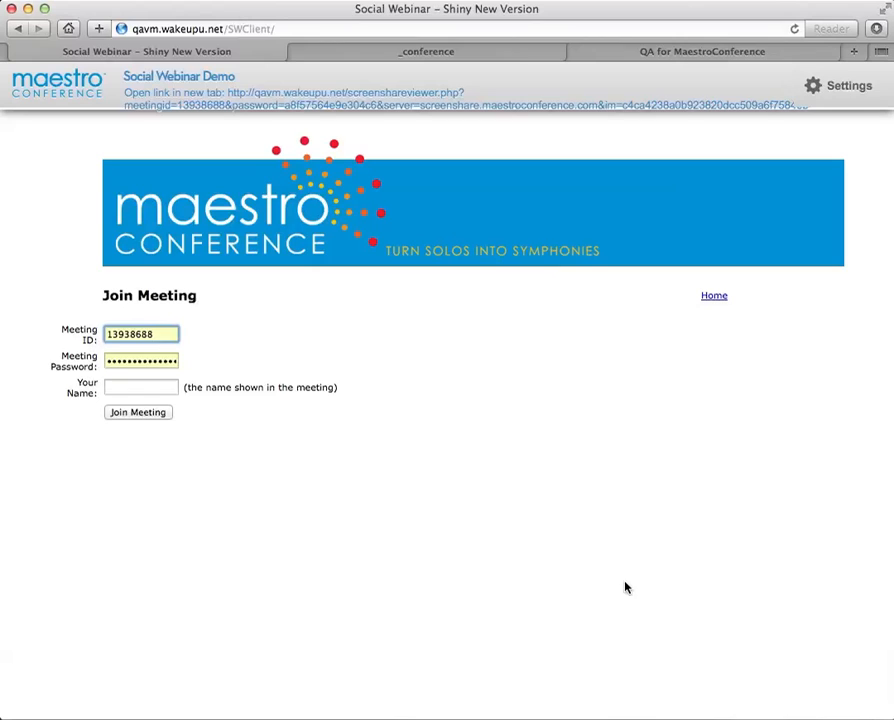
mouse_move(840, 88)
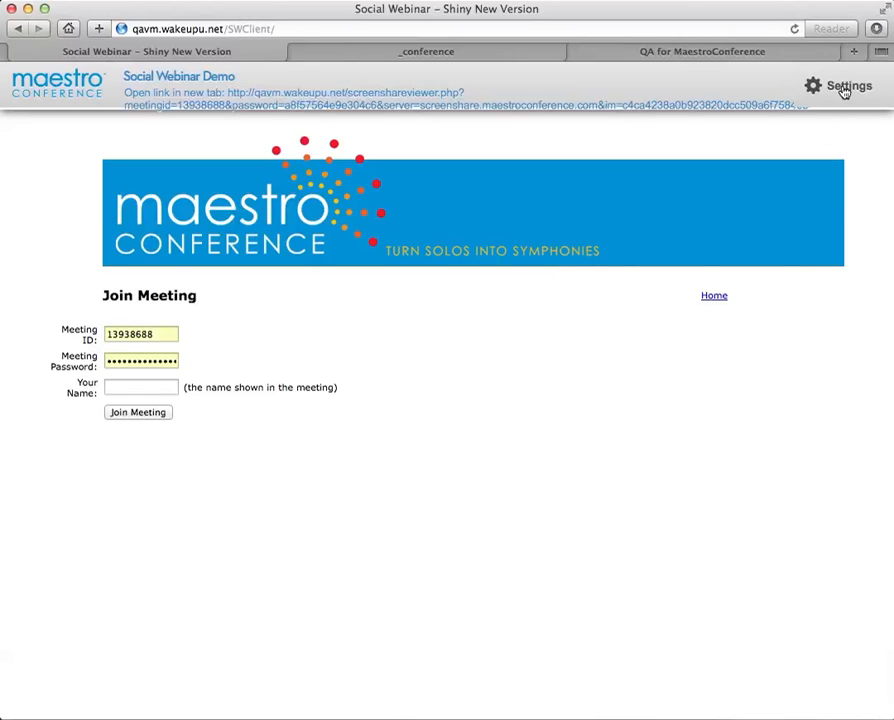
Switch the active view to Text Editor Main, save, and focus the blank shared document
click(848, 84)
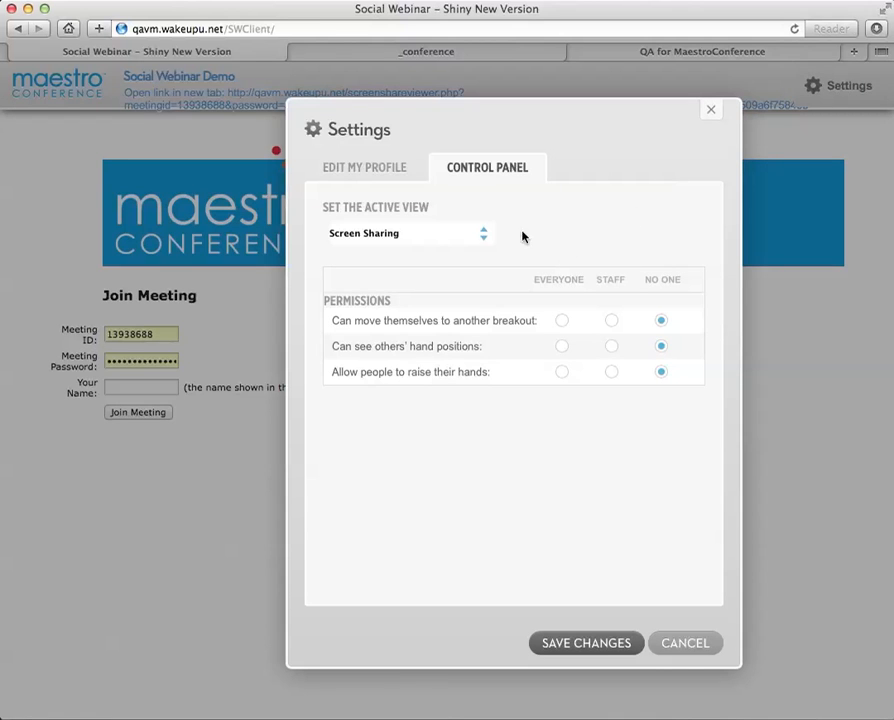
click(408, 232)
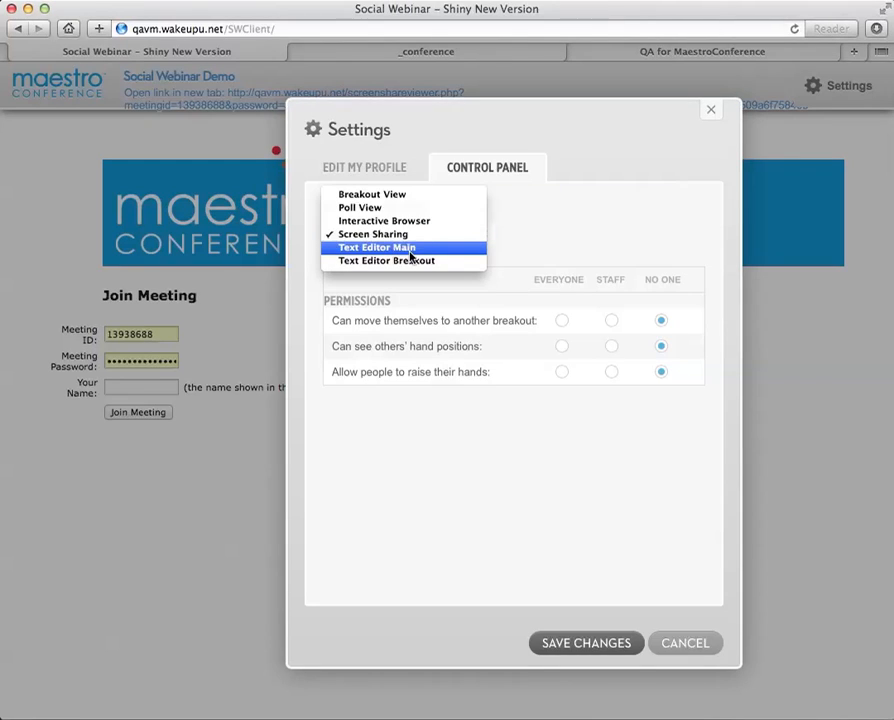
click(378, 248)
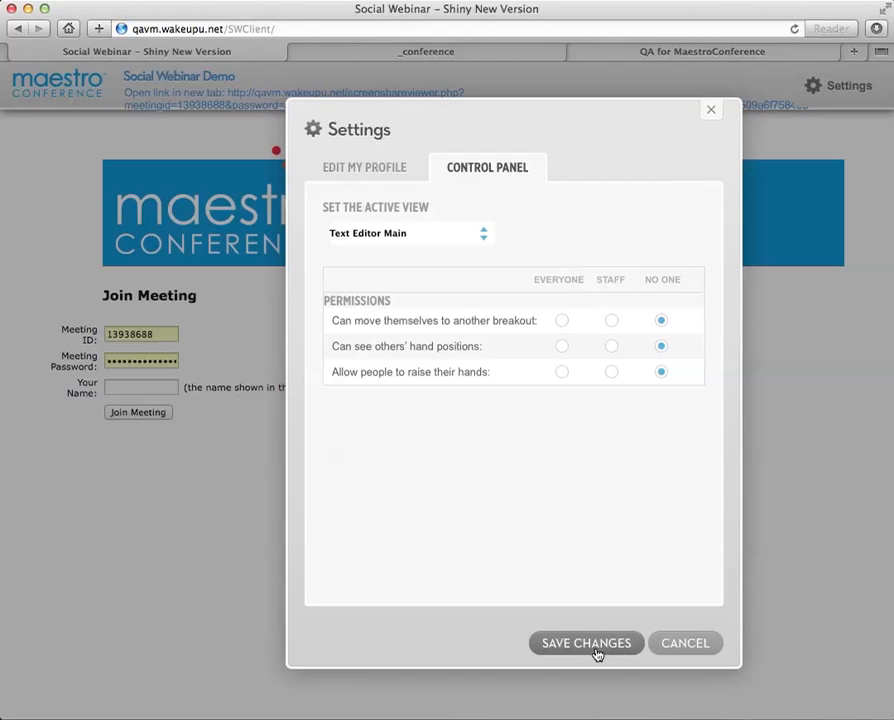
click(586, 644)
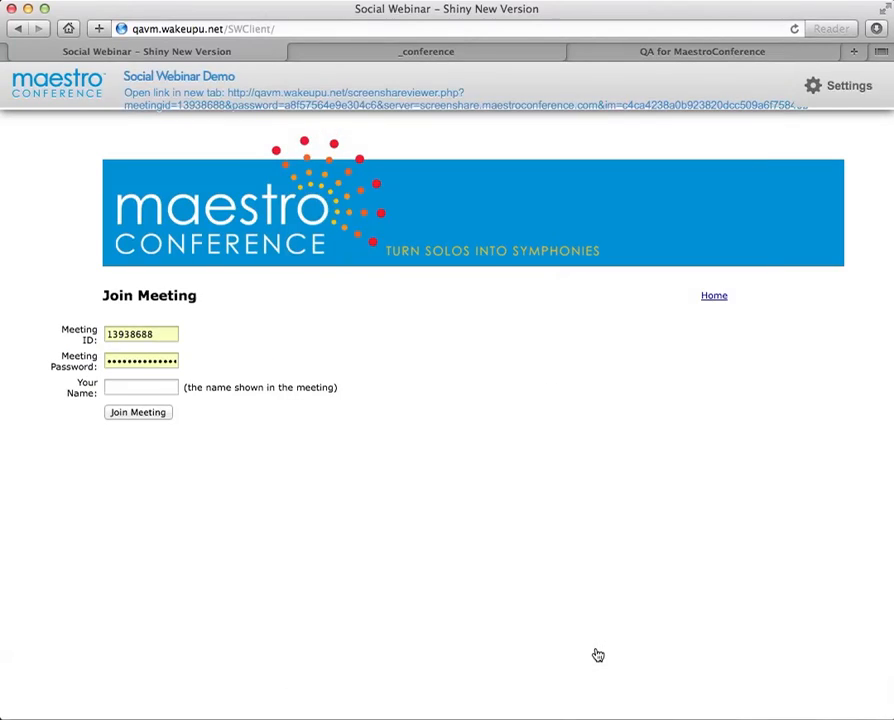
click(138, 412)
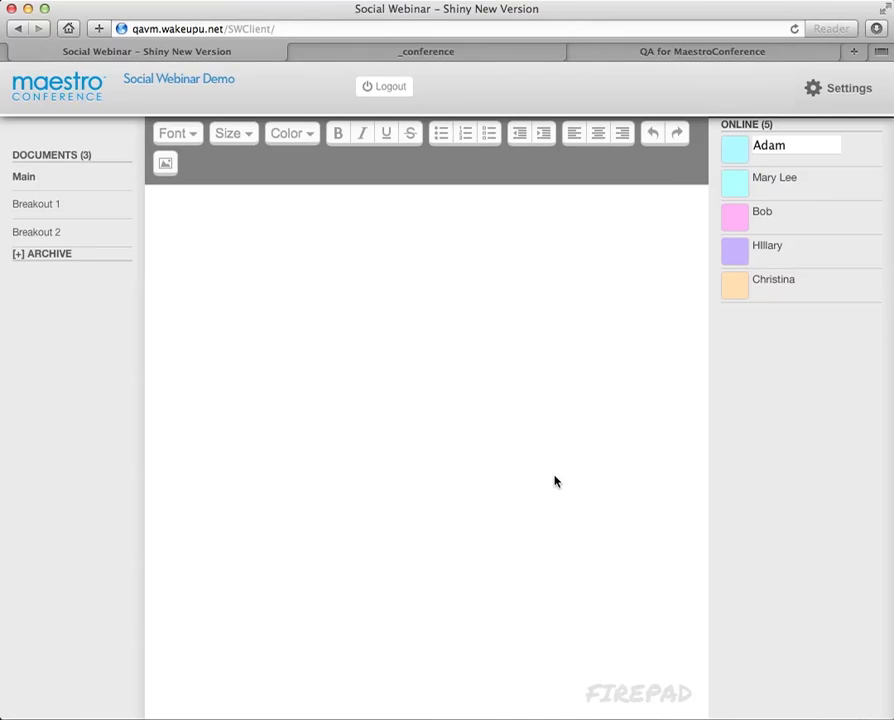
mouse_move(544, 464)
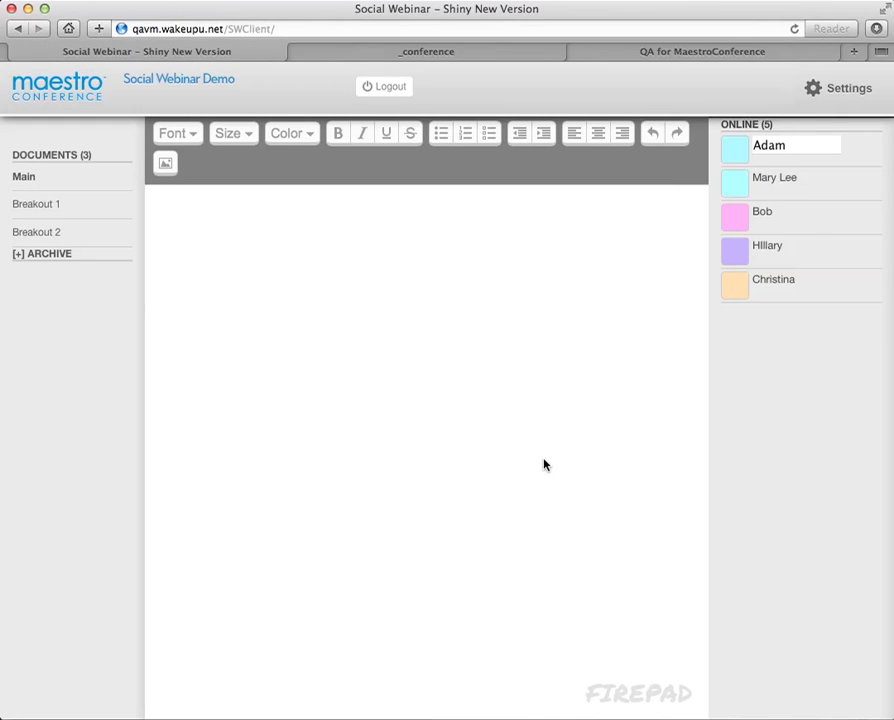
mouse_move(772, 224)
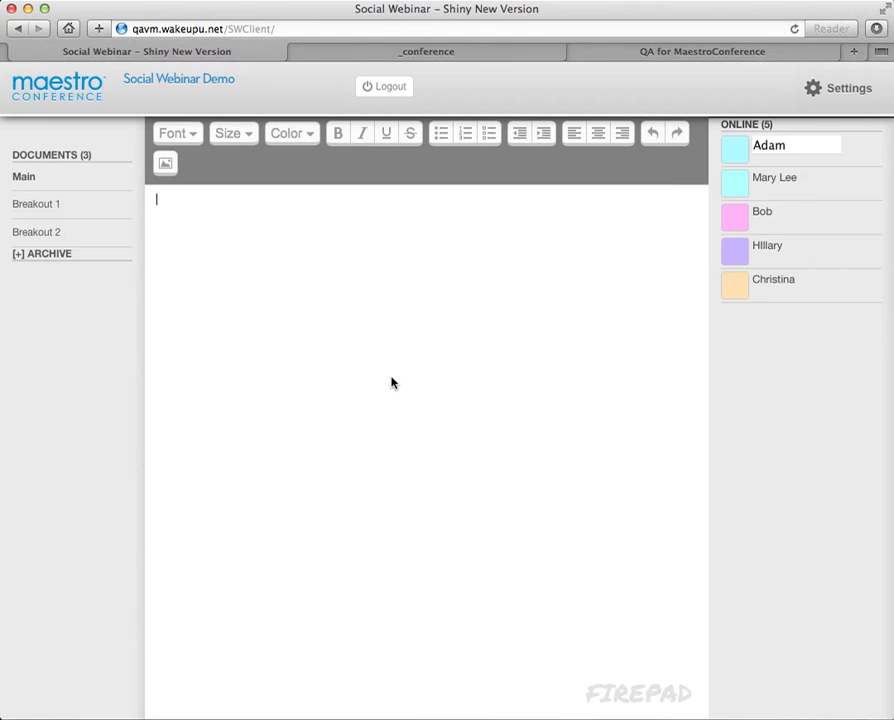
Write "This is our shared chat!" in the Main document, then reopen the webinar settings
text(This)
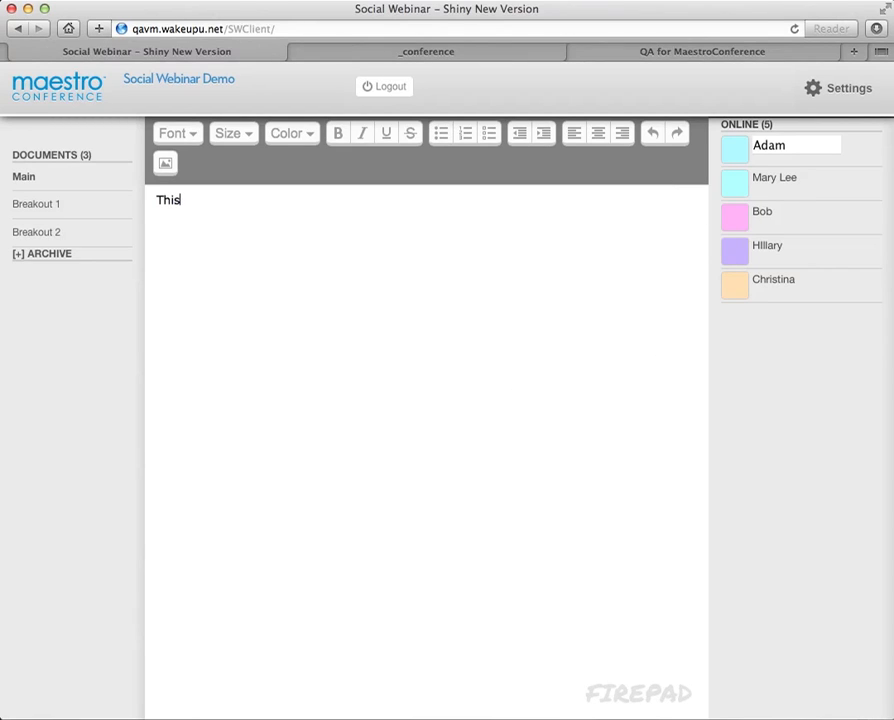
text(is our sha)
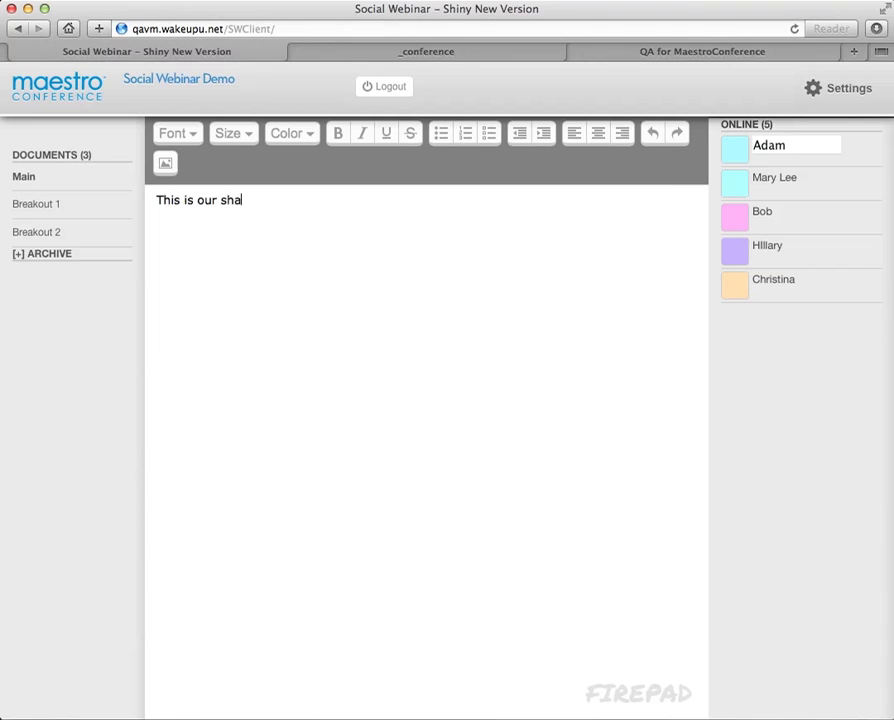
text(red chat!!)
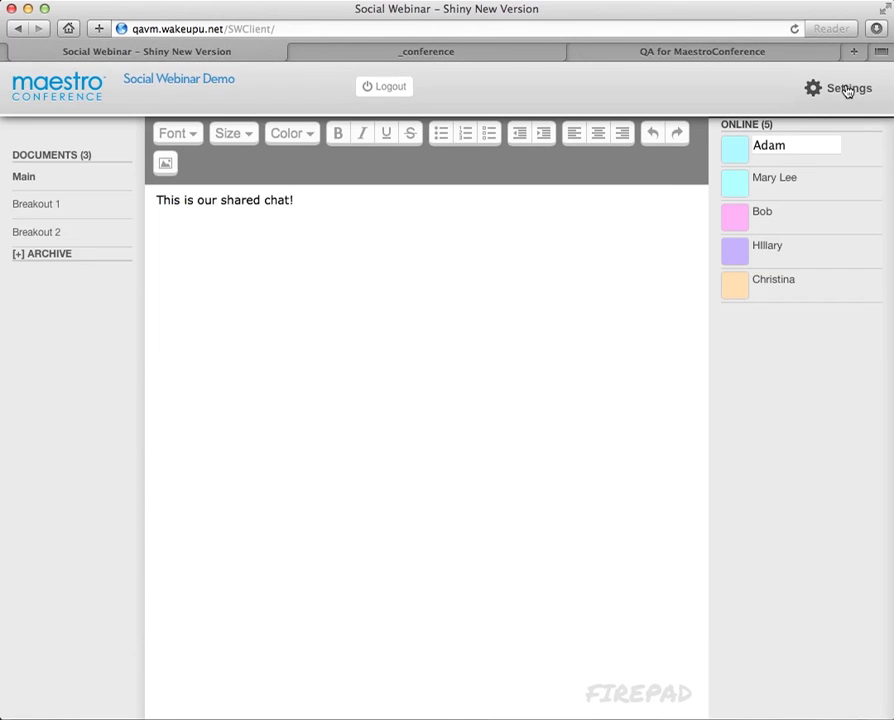
click(846, 88)
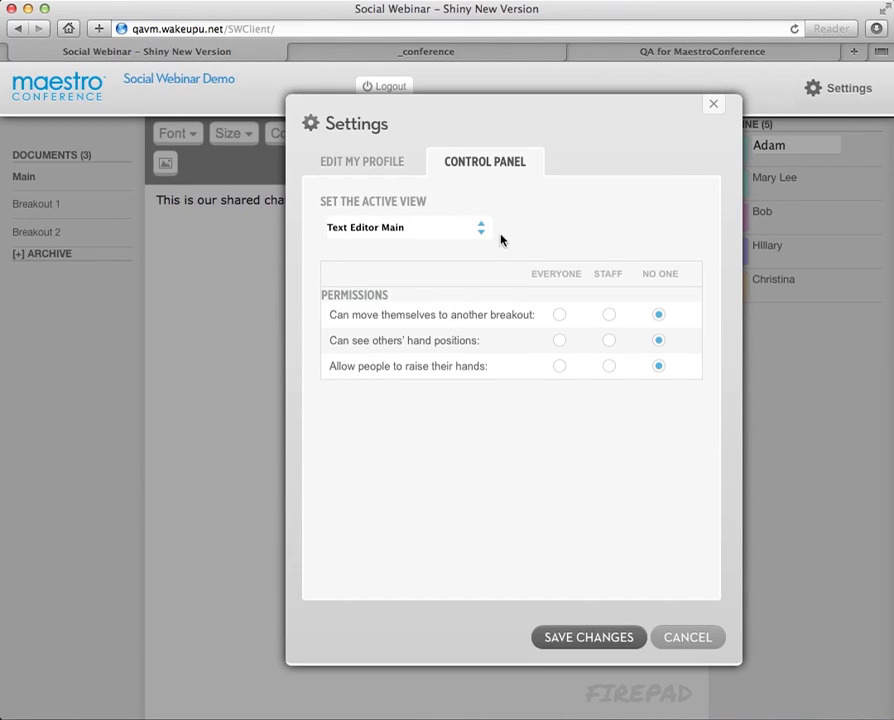
Close the Settings dialog without saving, keeping the shared chat document
click(404, 228)
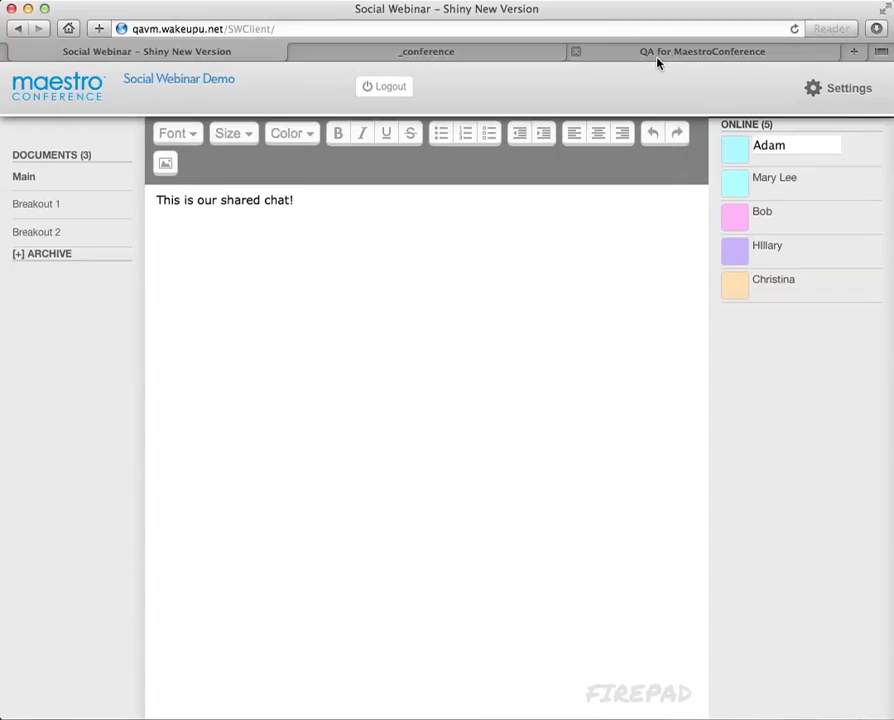
click(848, 88)
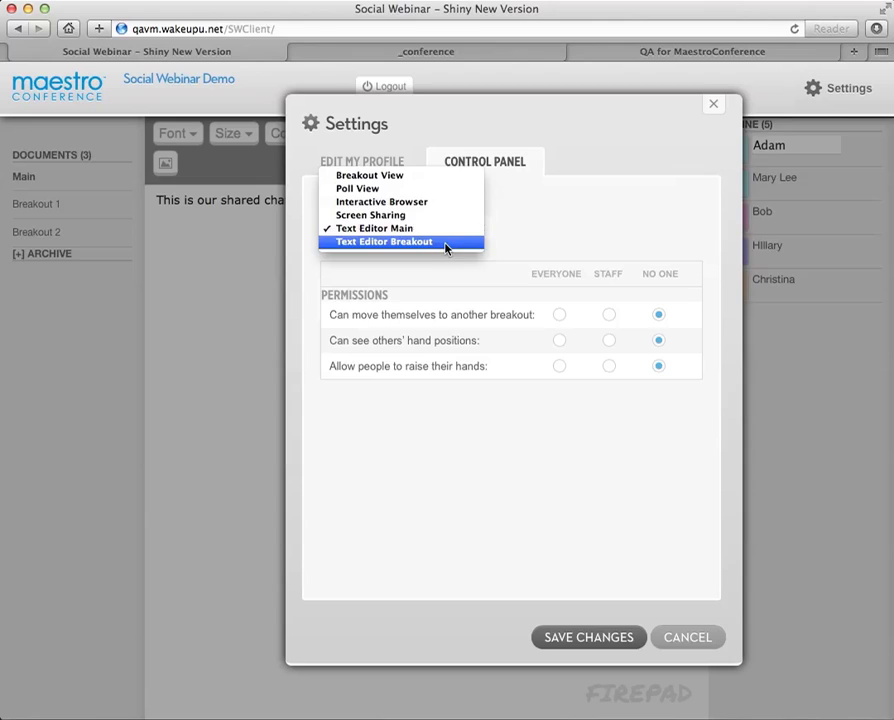
click(384, 240)
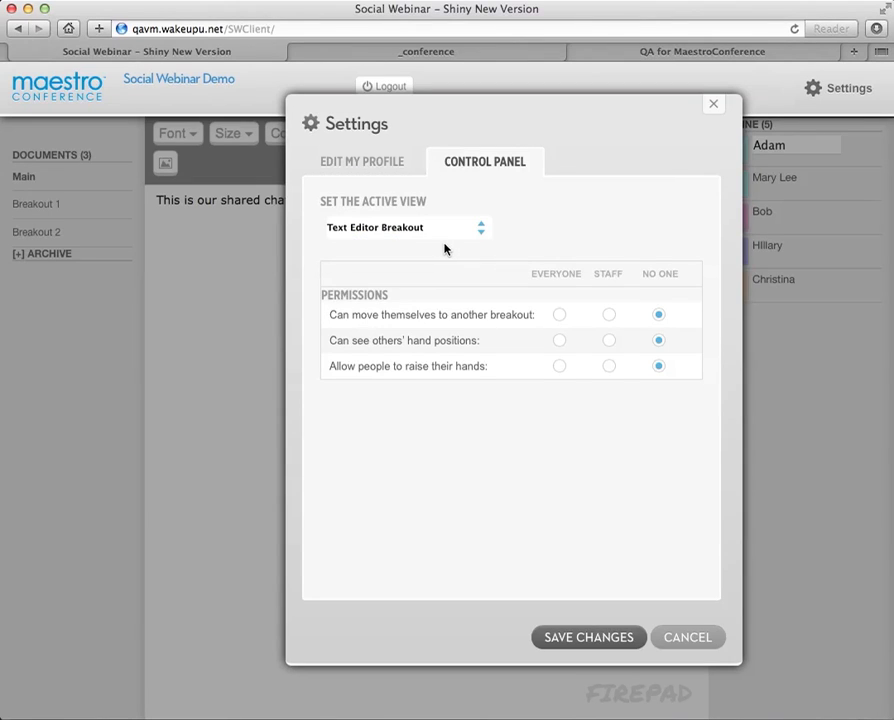
mouse_move(572, 538)
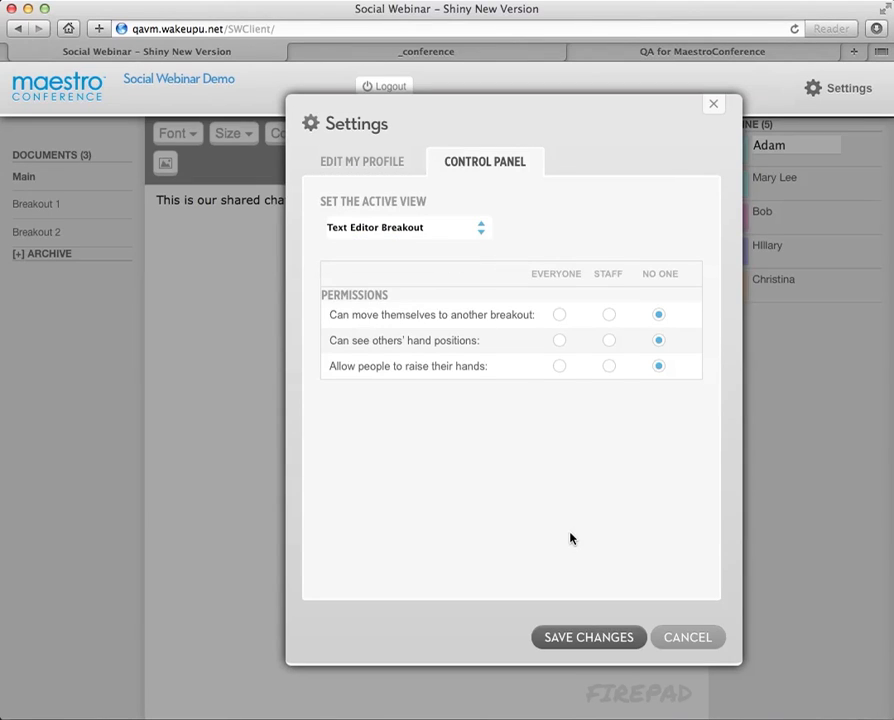
click(364, 160)
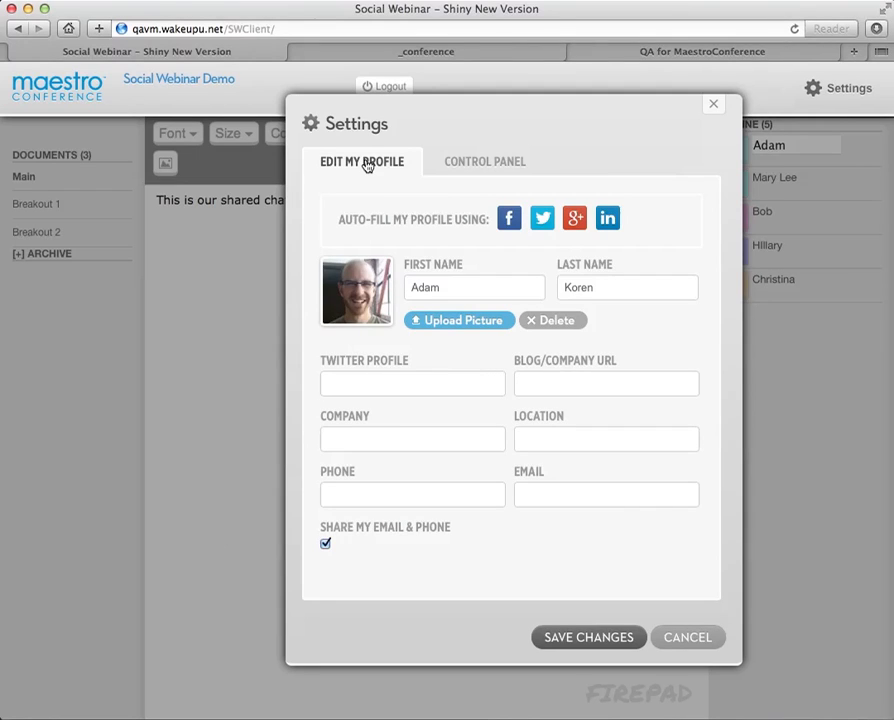
click(484, 160)
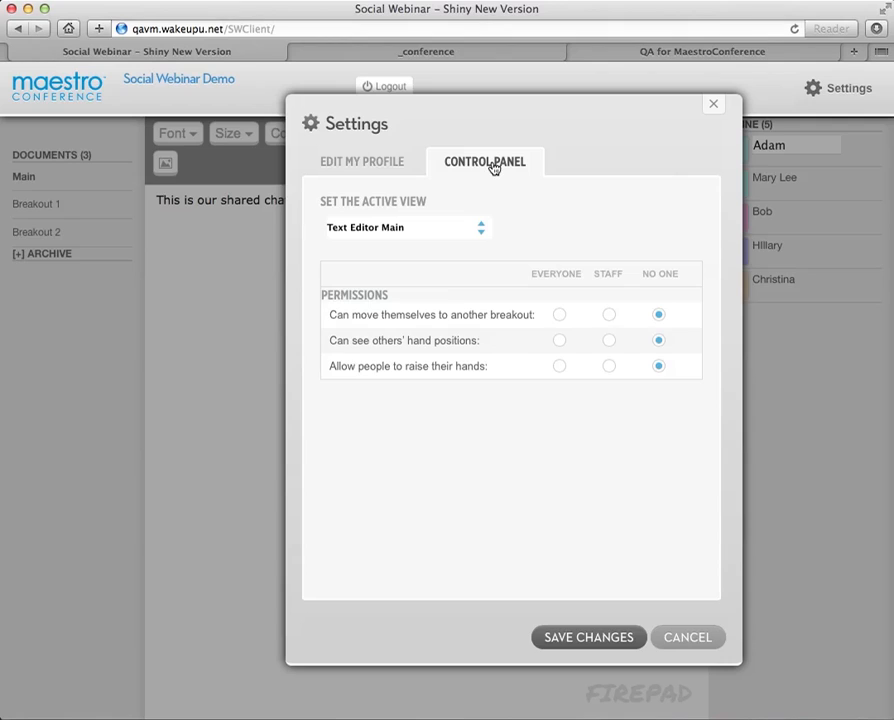
mouse_move(488, 230)
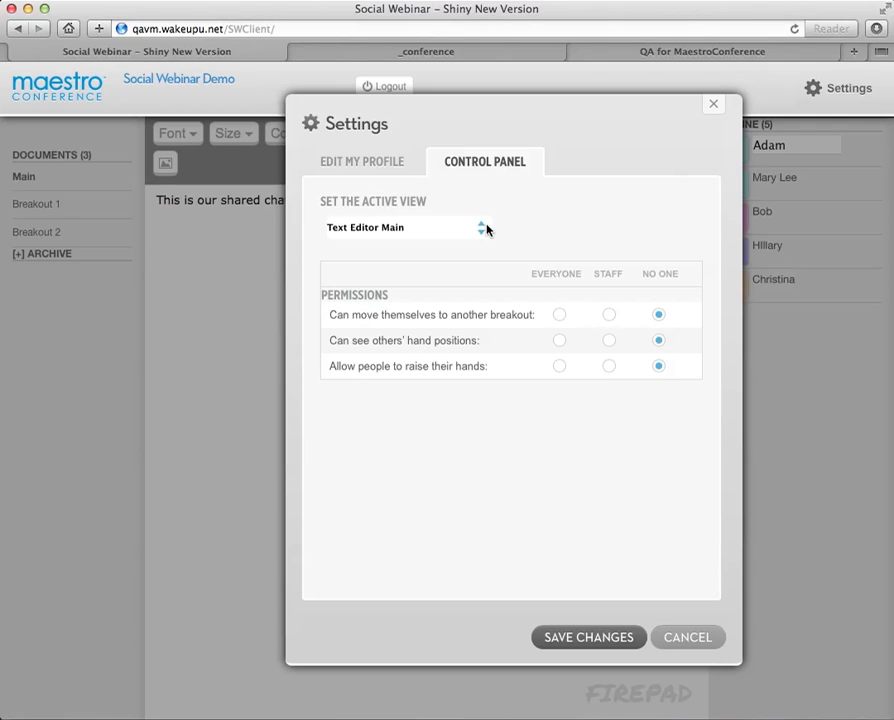
mouse_move(484, 230)
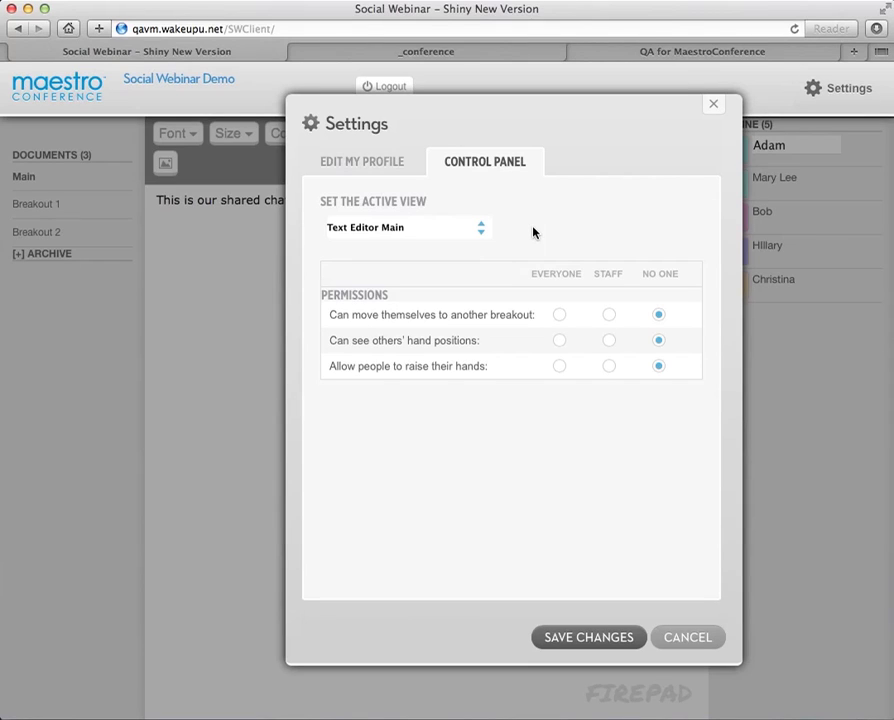
mouse_move(712, 108)
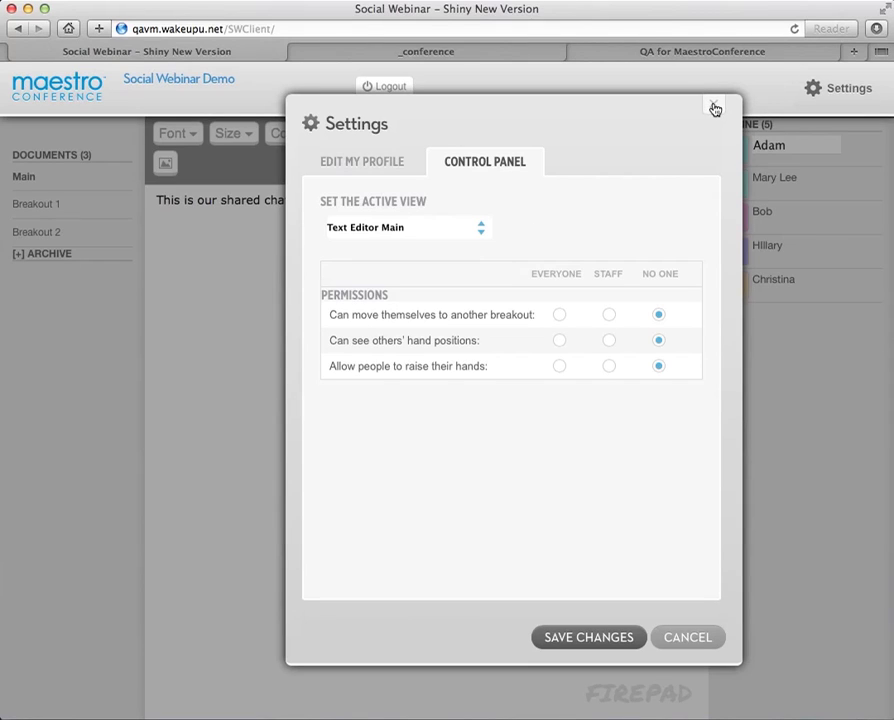
click(712, 108)
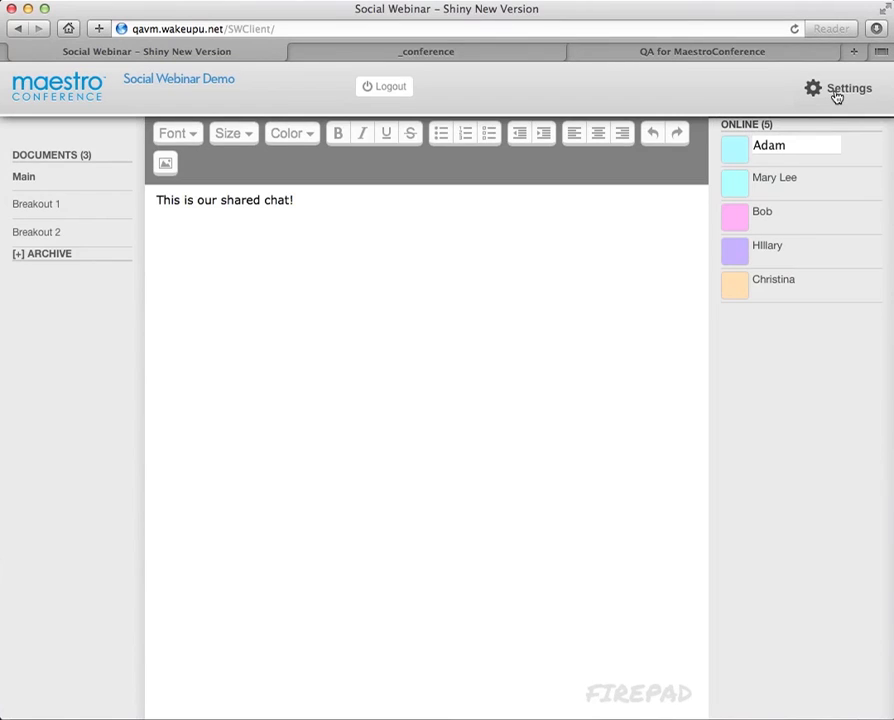
Choose Breakout View, let Everyone change breakouts and see hand positions, and save
click(844, 88)
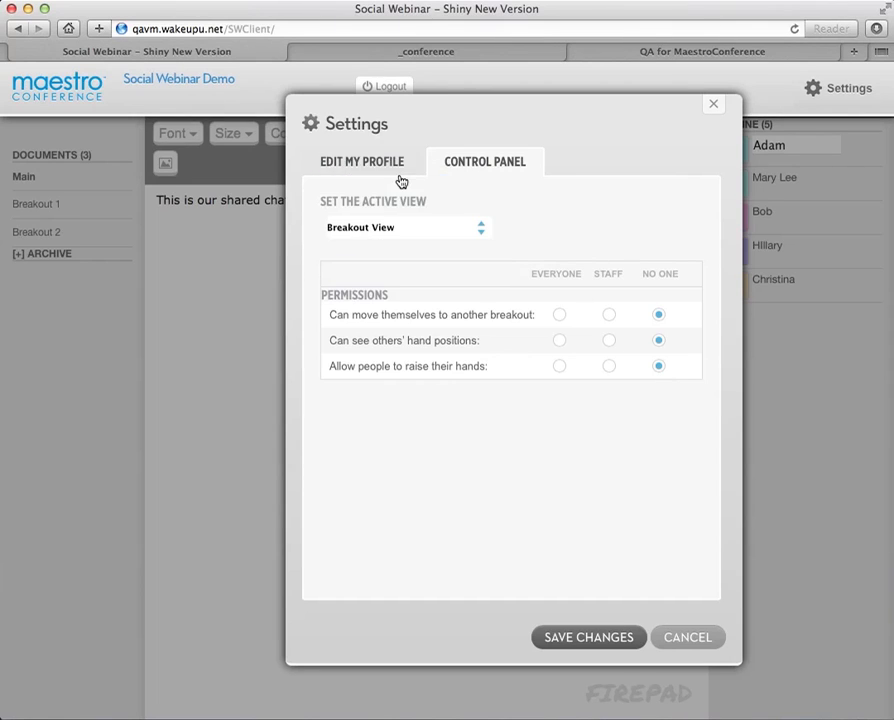
click(558, 314)
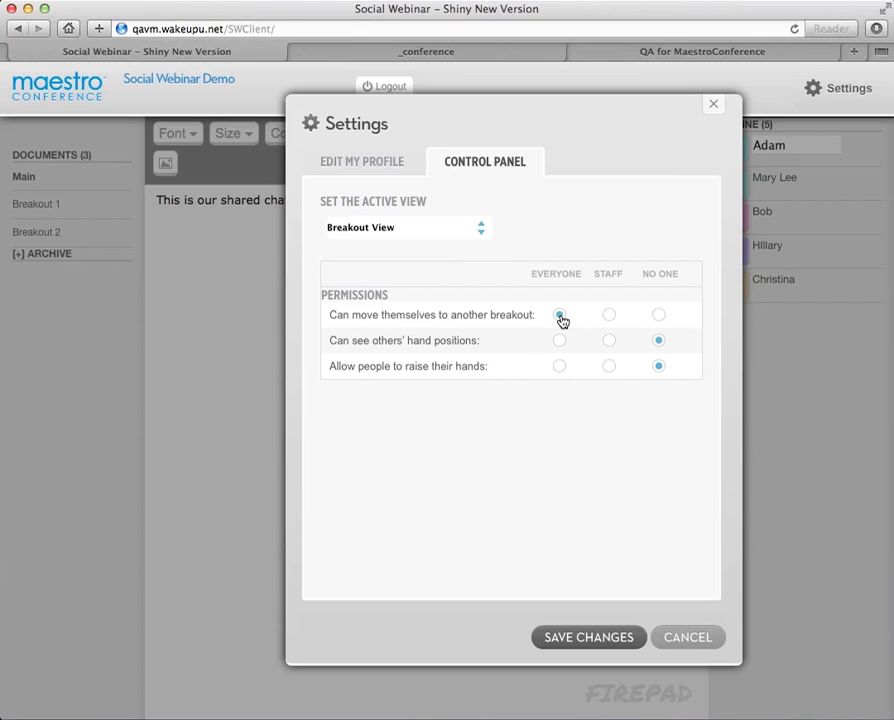
click(558, 314)
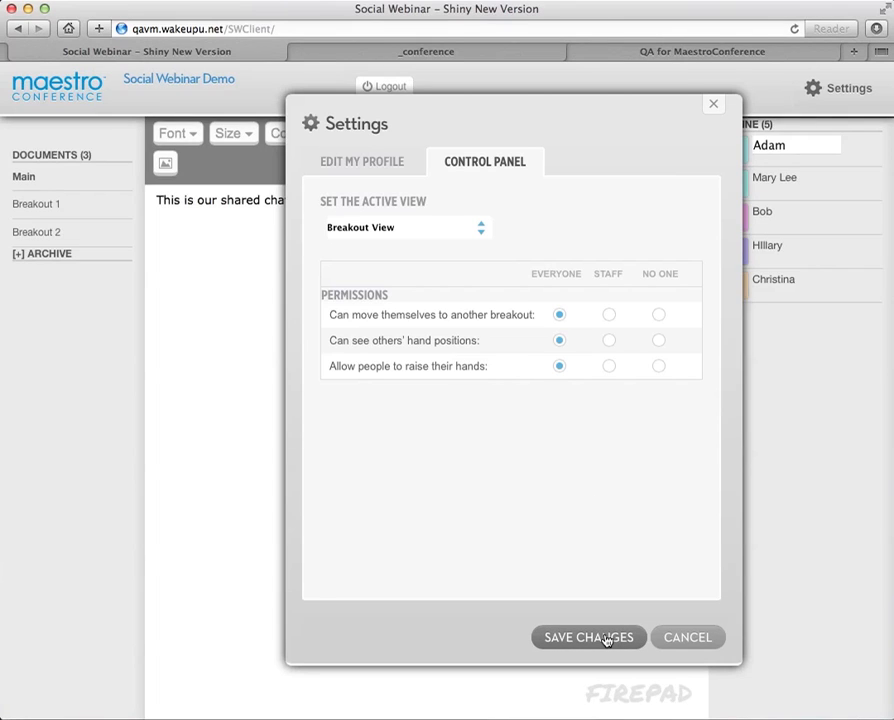
click(588, 636)
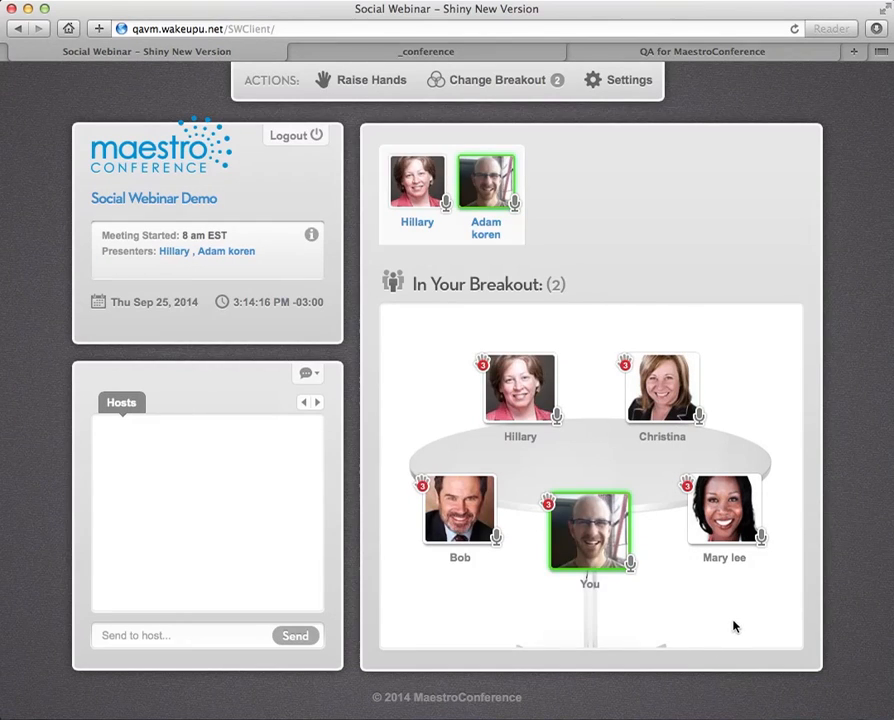
mouse_move(784, 280)
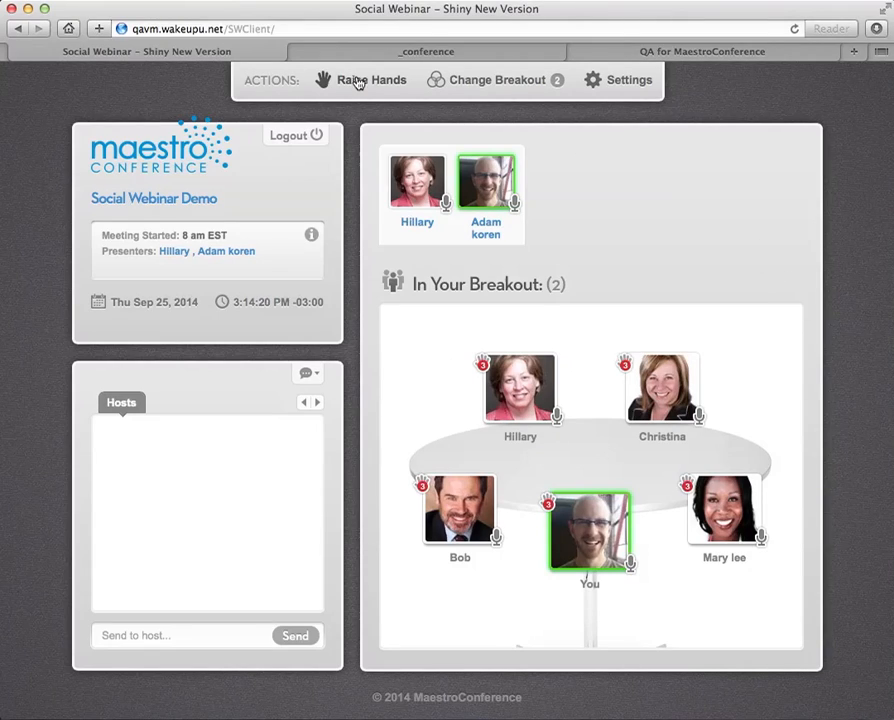
Review the Raise Hands options, dismiss them, then list breakouts via Change Breakout (breakout 2 with 5 people)
click(364, 80)
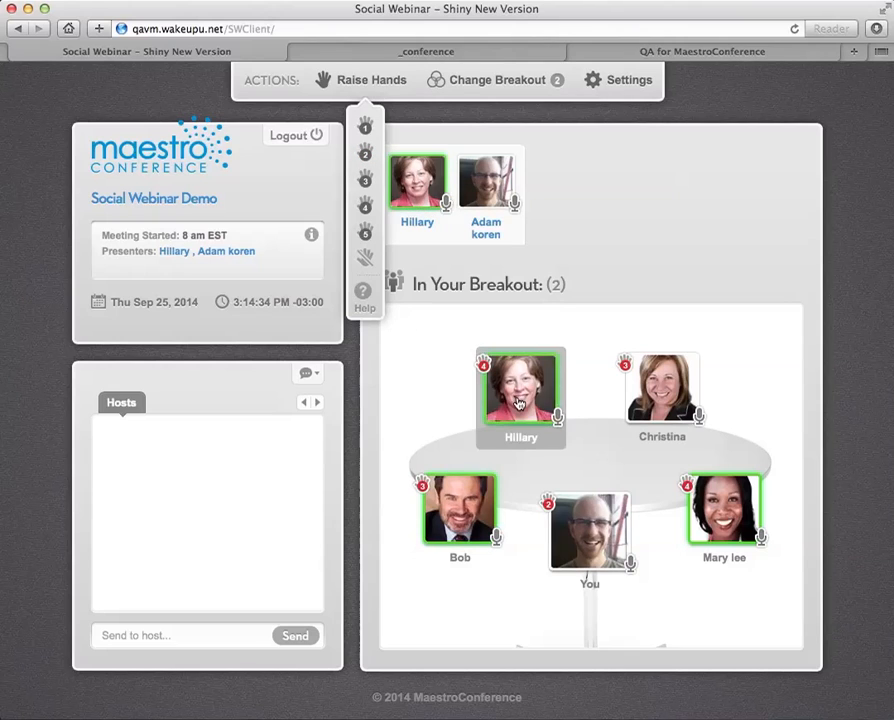
click(522, 394)
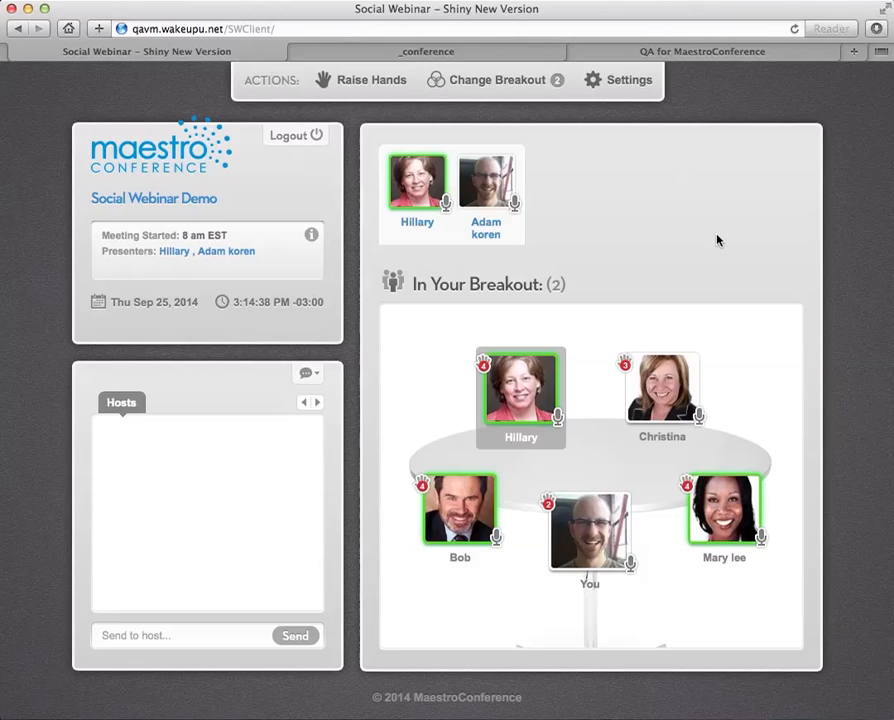
click(496, 80)
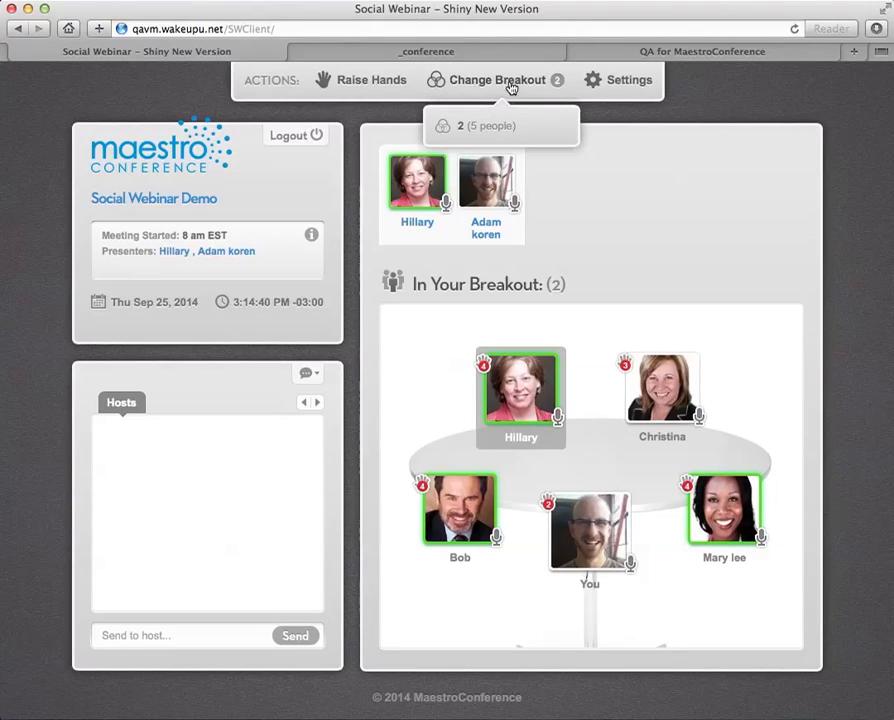